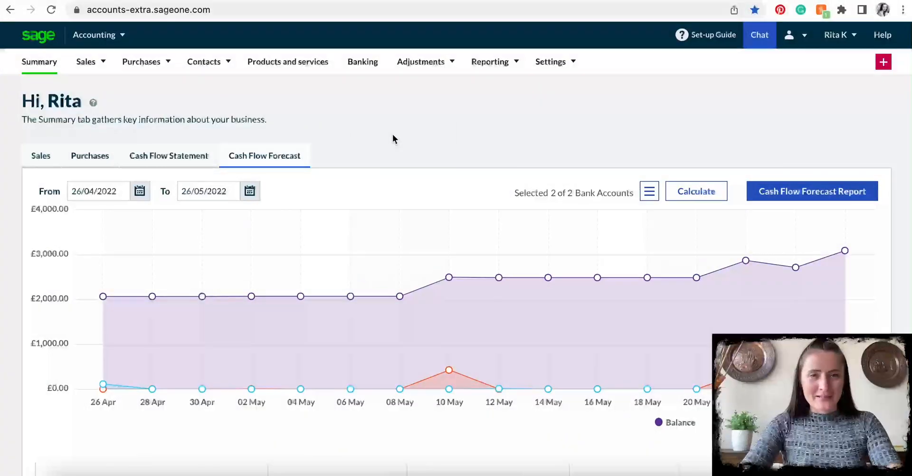
mouse_move(362, 61)
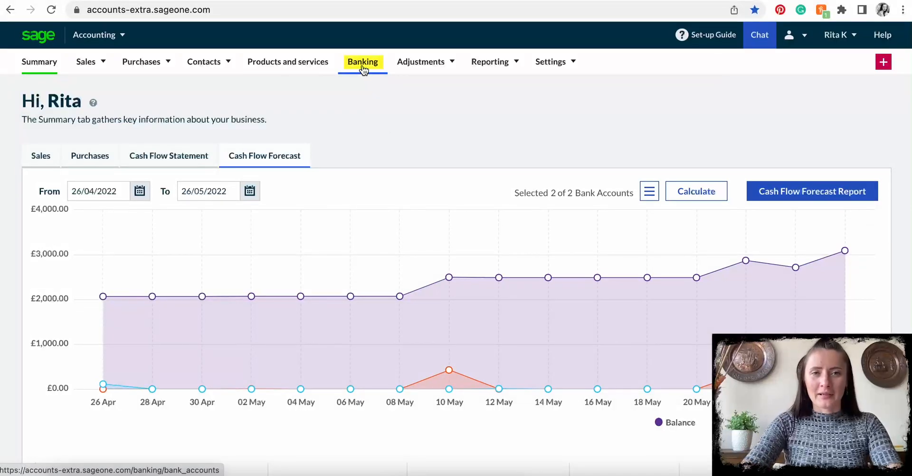
- Go to the Banking page listing the Cash and My Bank Account - Business accounts
click(362, 61)
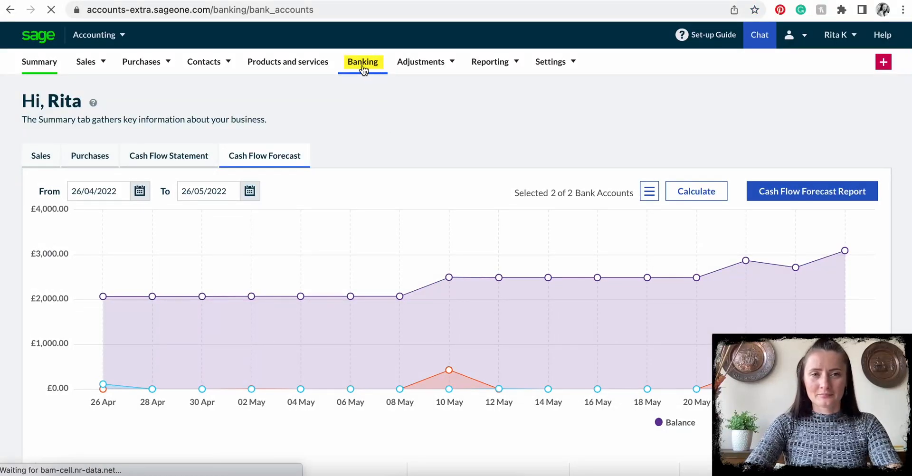
click(362, 62)
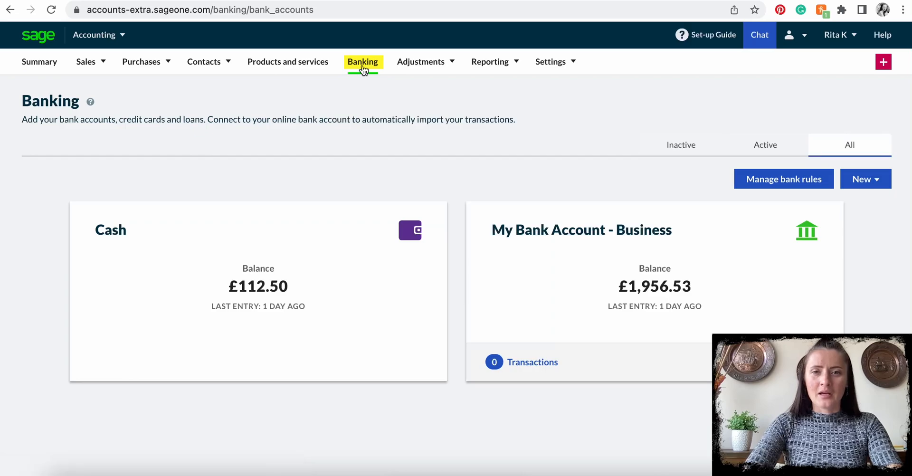
mouse_move(397, 109)
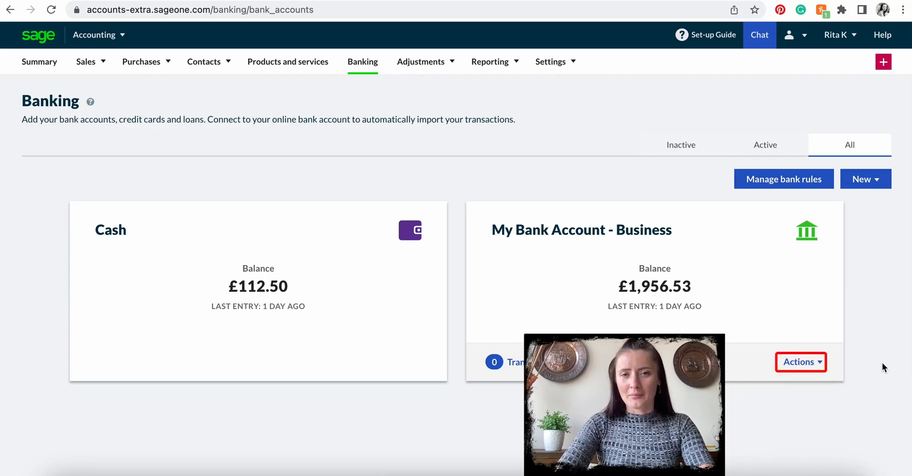
- Start Import statement from the Actions menu on the My Bank Account - Business card
click(801, 362)
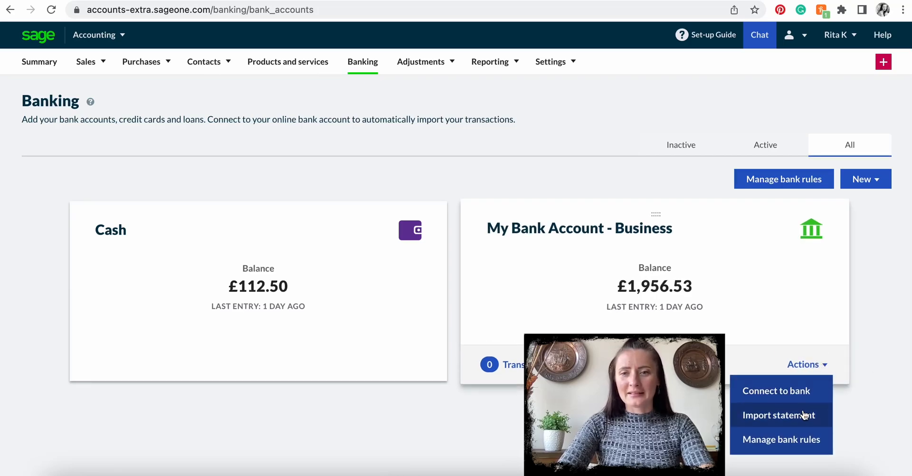
click(778, 415)
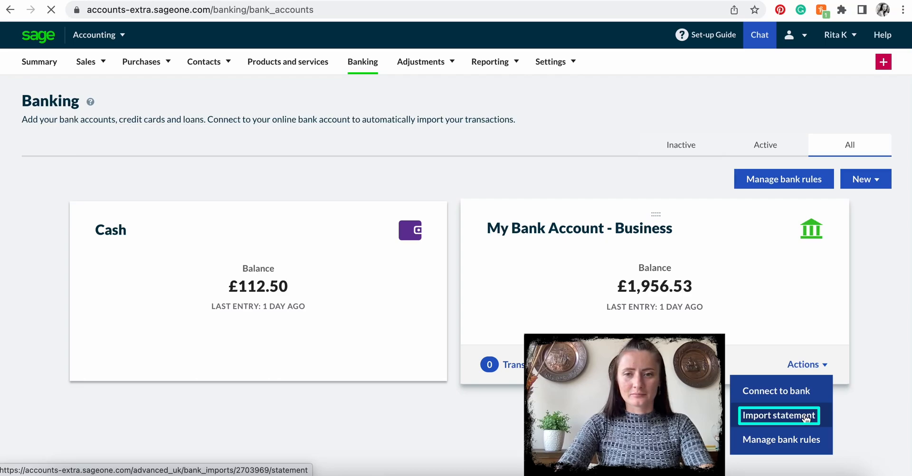
click(778, 415)
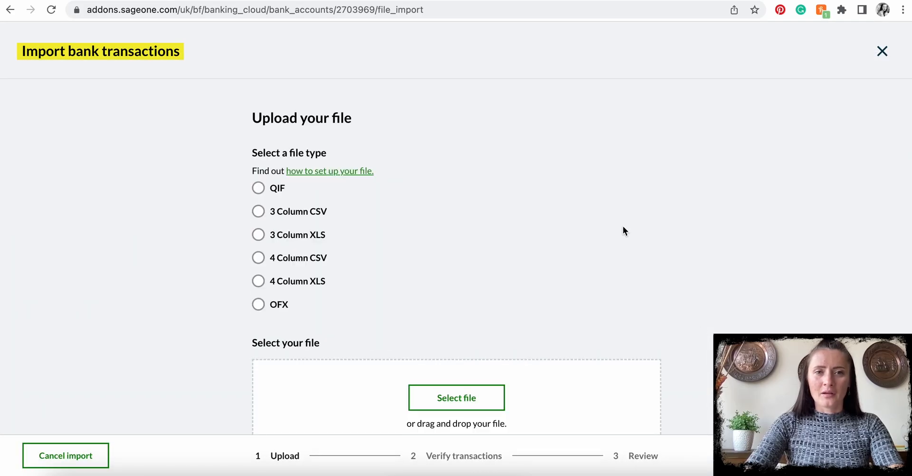
scroll(down, 3)
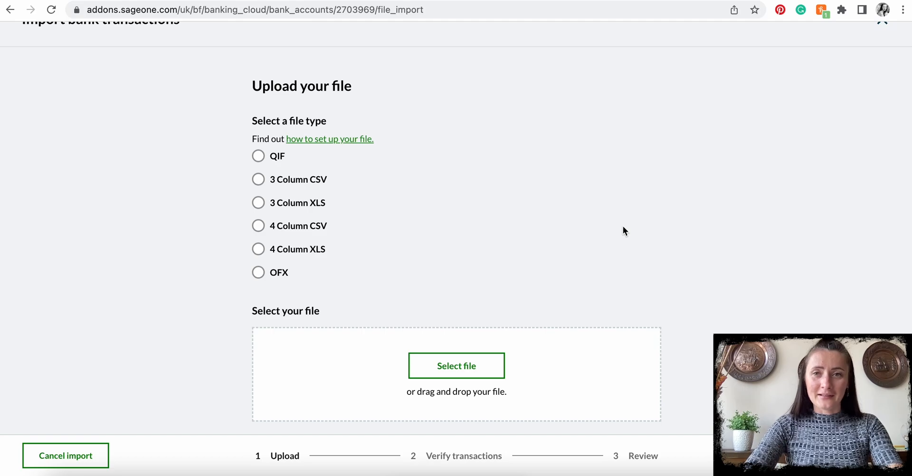
mouse_move(427, 154)
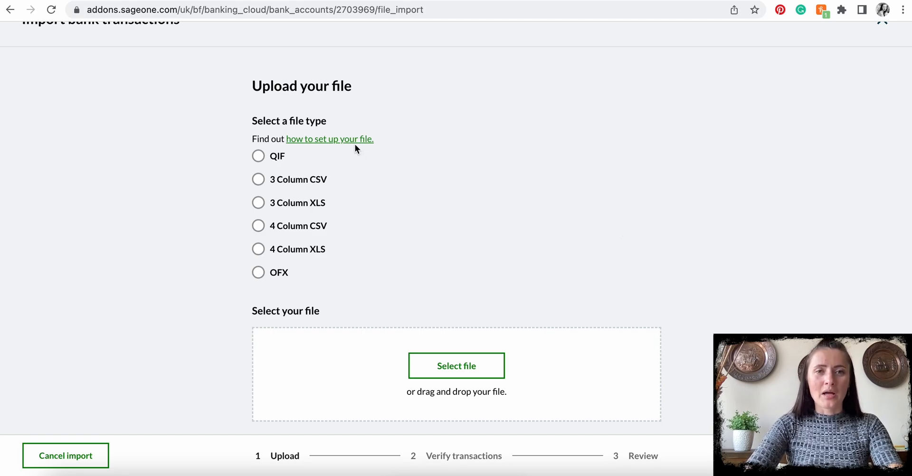
- Read through the 'how to set up your file' guidance
click(329, 139)
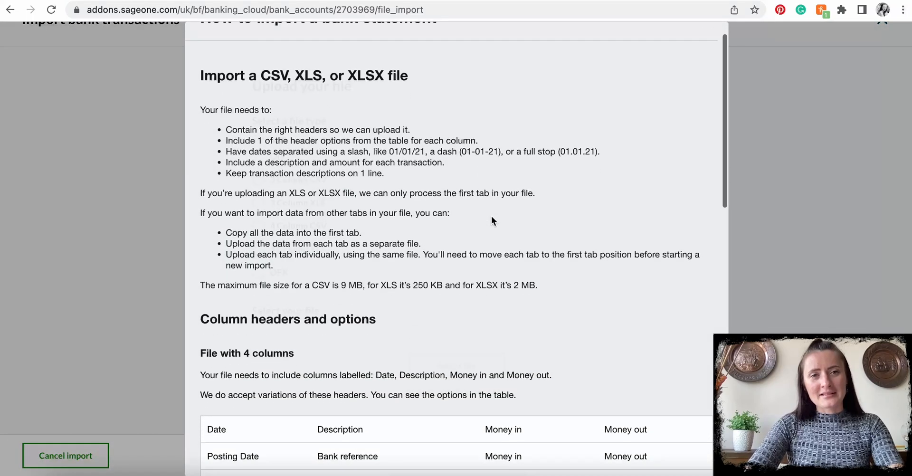
scroll(down, 3)
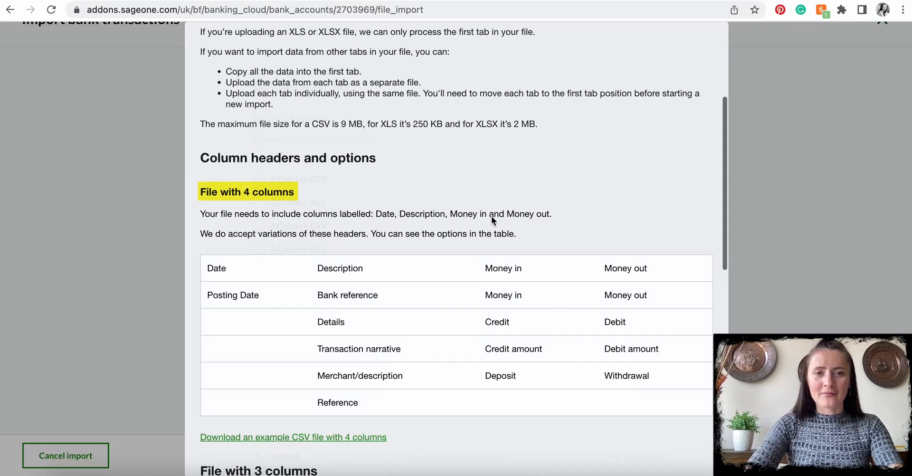
scroll(down, 3)
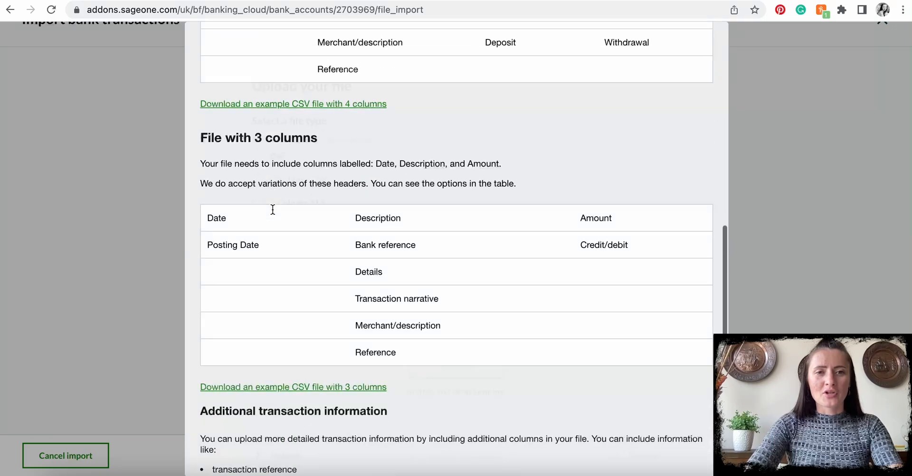
scroll(up, 3)
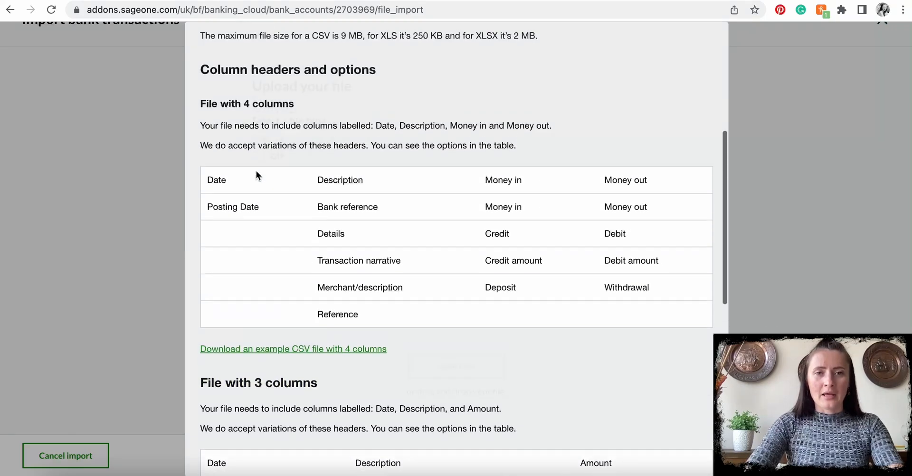
scroll(up, 3)
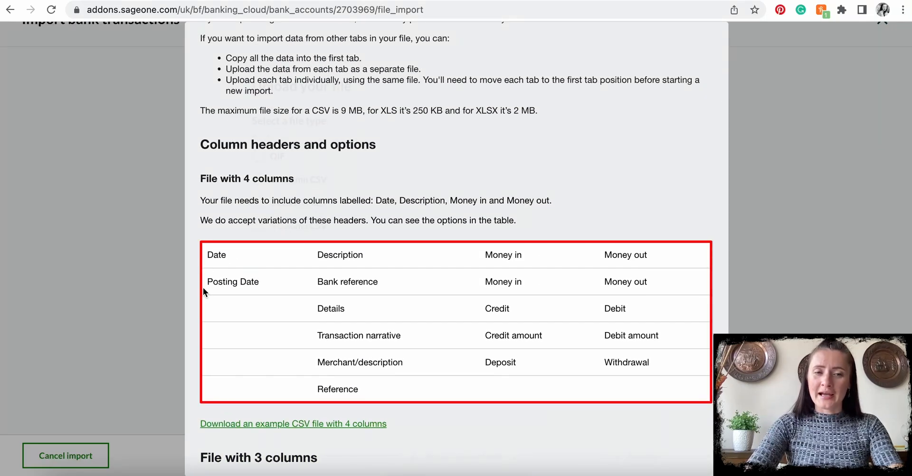
mouse_move(322, 330)
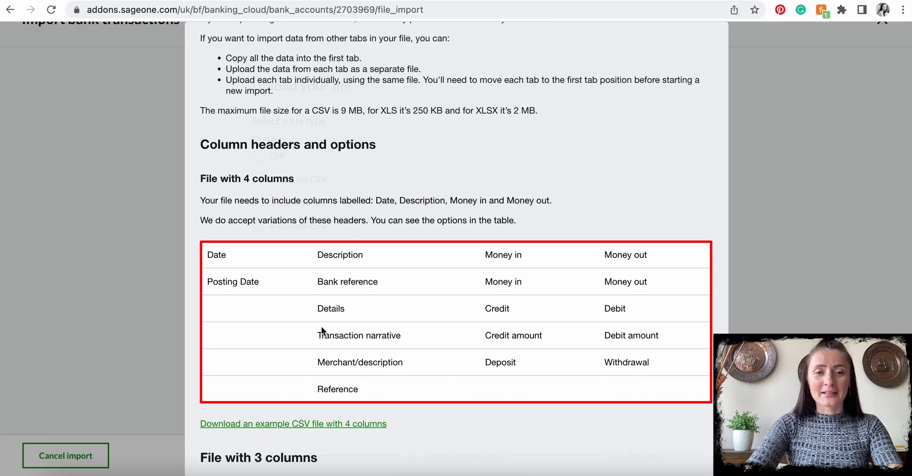
mouse_move(372, 390)
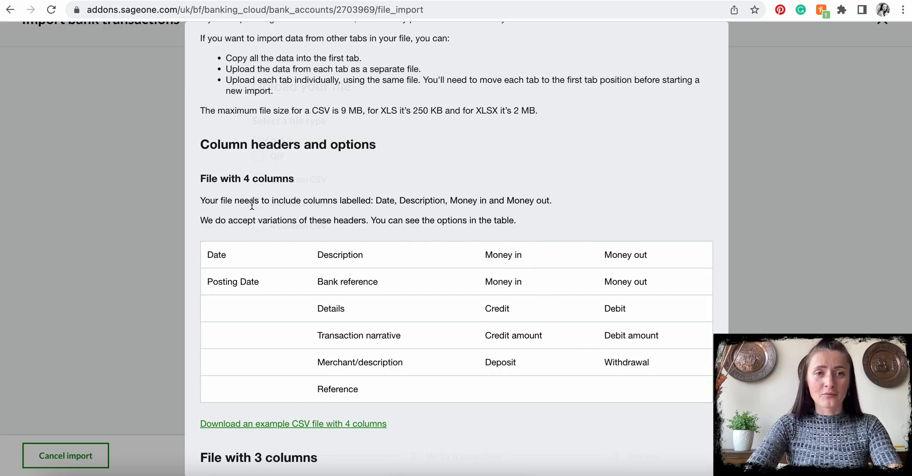
mouse_move(508, 269)
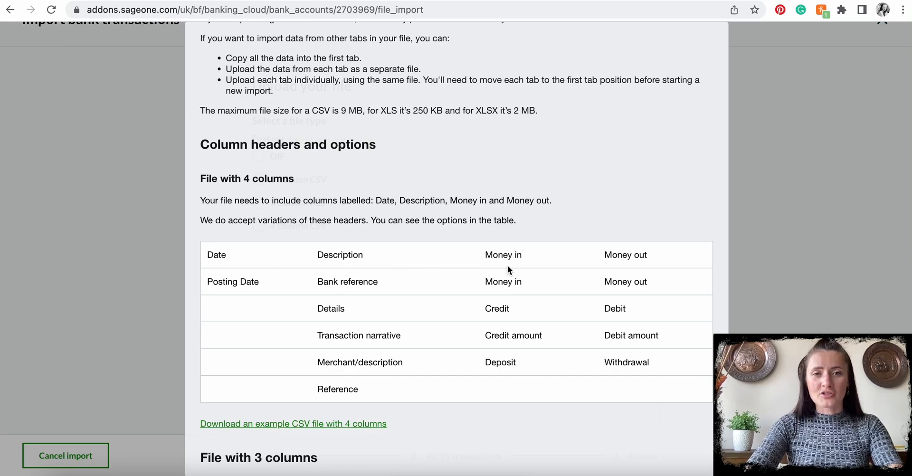
mouse_move(439, 286)
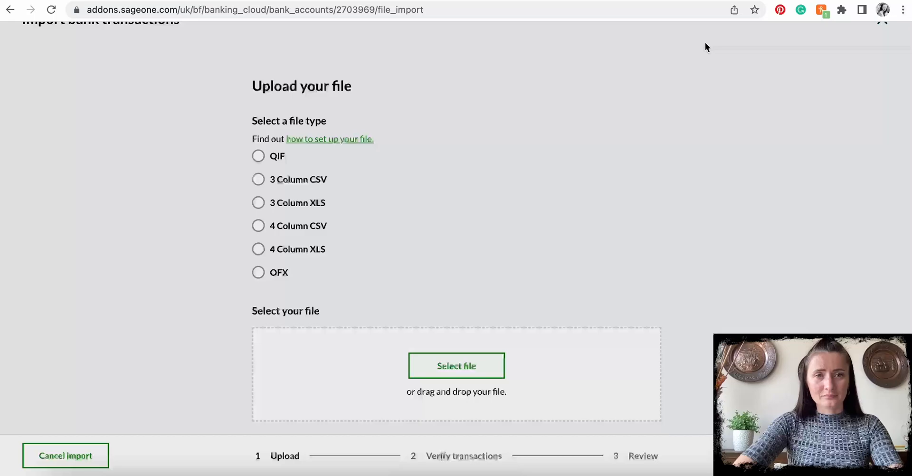
- Choose 4 Column CSV and attach 25.04.2022 - Apr 2022.csv from Downloads
click(258, 226)
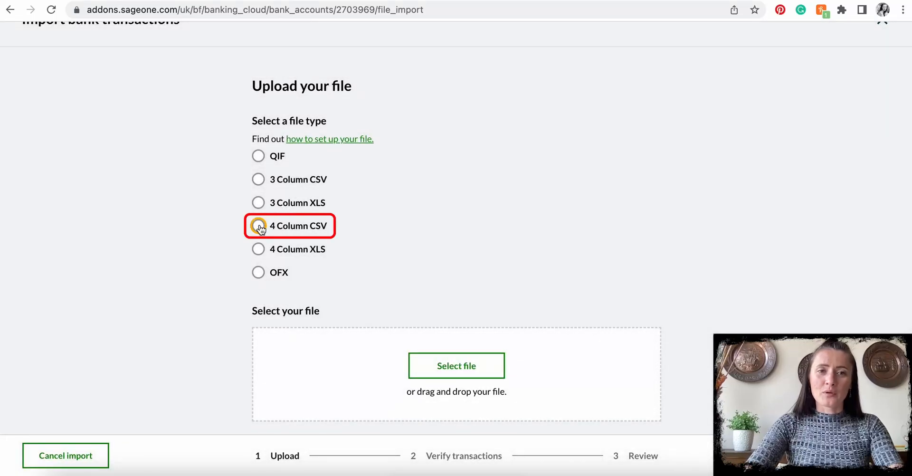
click(259, 226)
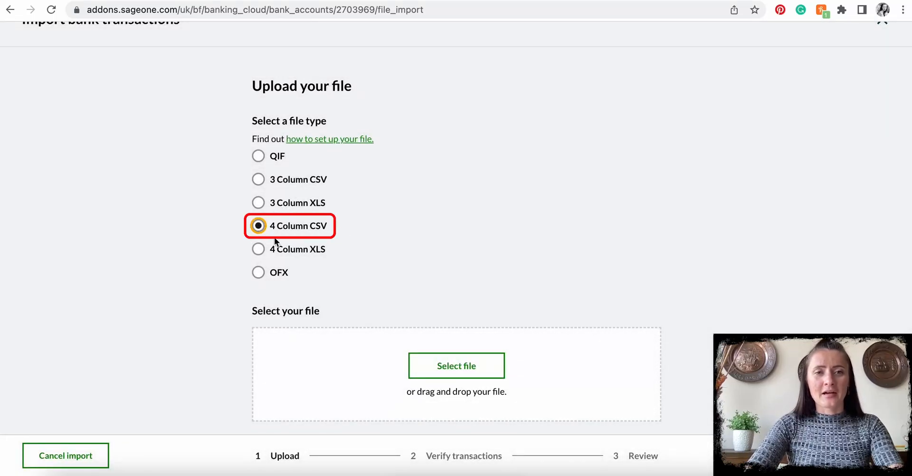
scroll(down, 3)
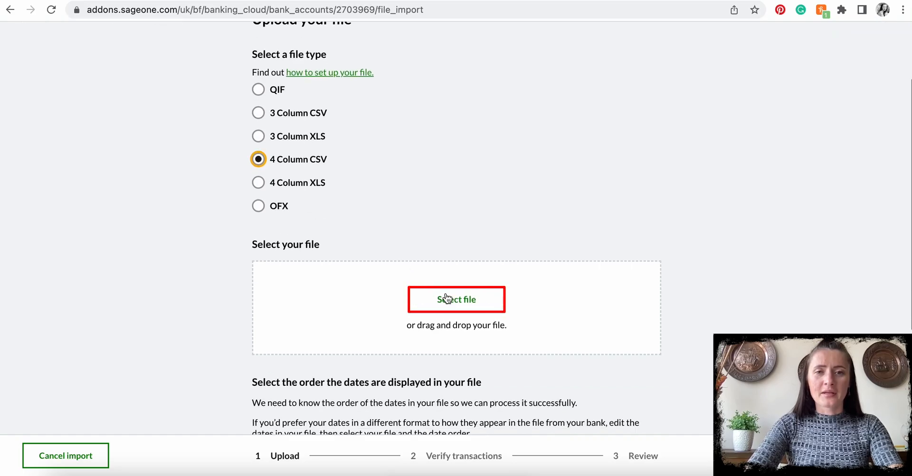
click(456, 300)
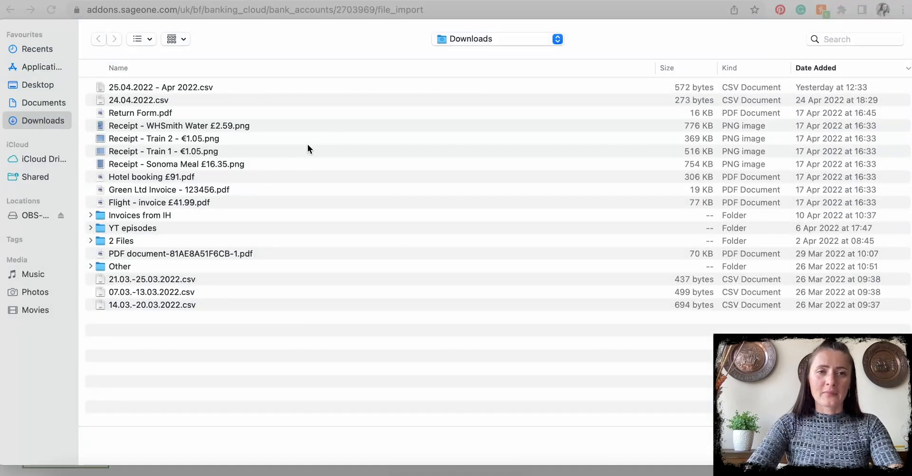
click(162, 87)
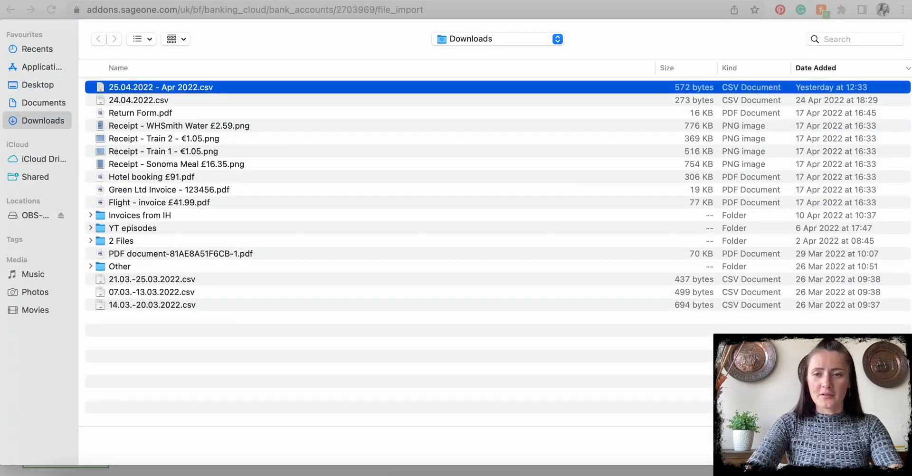
double_click(160, 87)
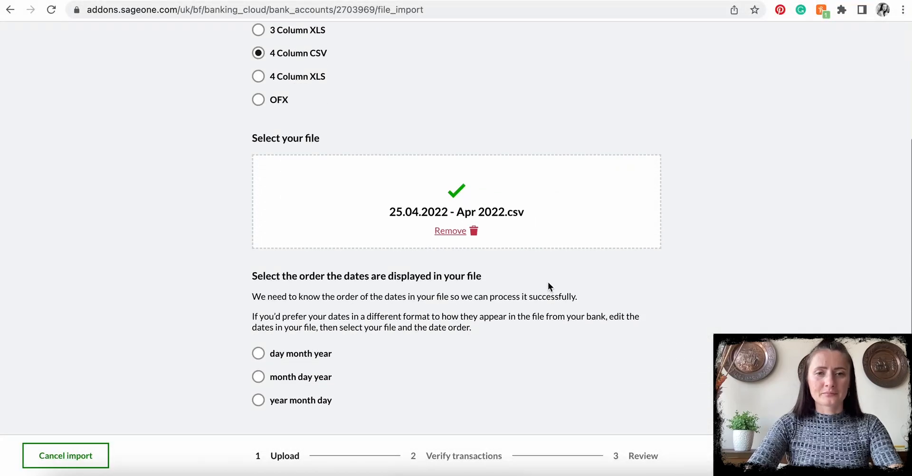
scroll(down, 3)
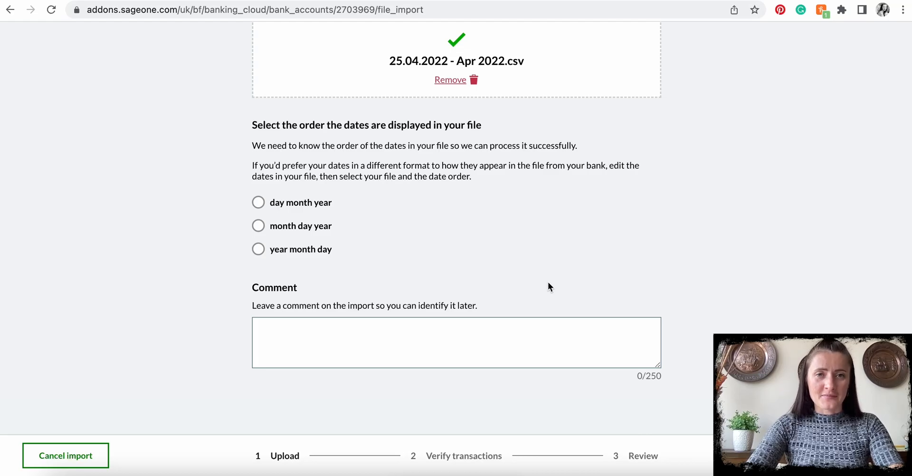
scroll(up, 3)
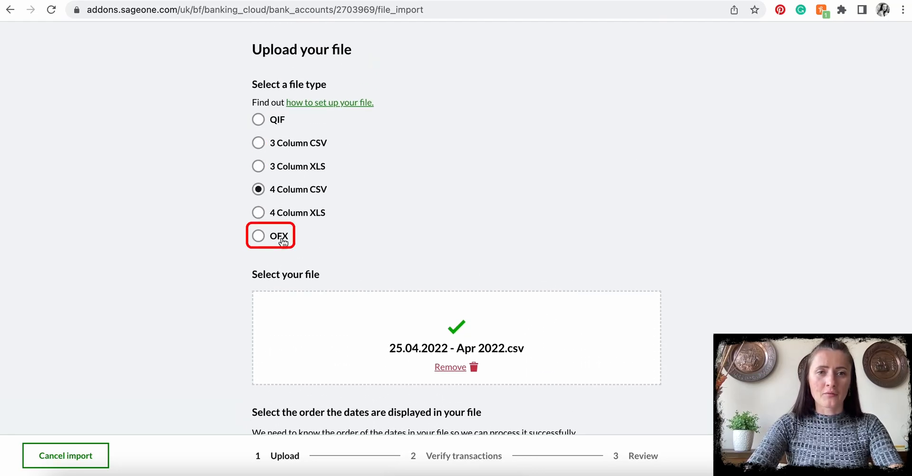
mouse_move(278, 120)
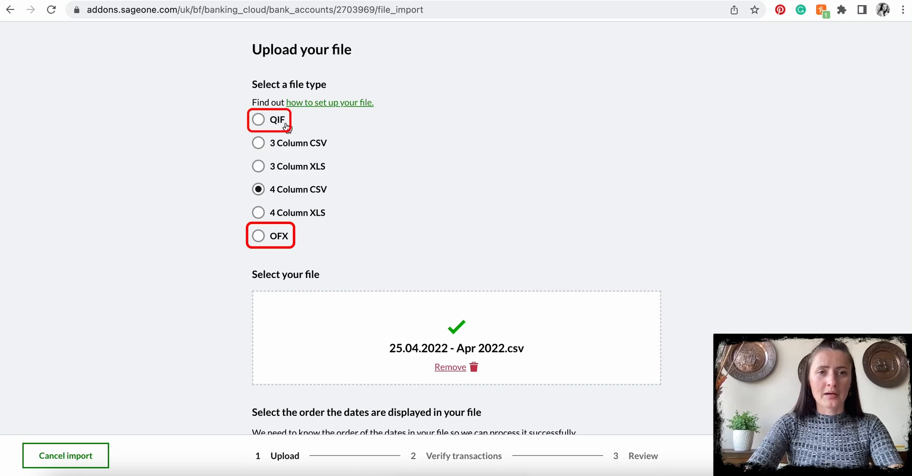
scroll(down, 3)
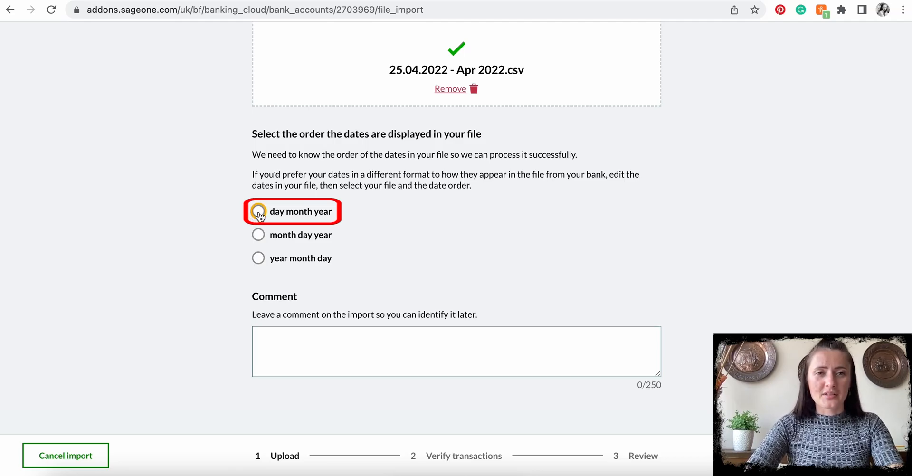
- Set the statement's date order to day month year
click(258, 211)
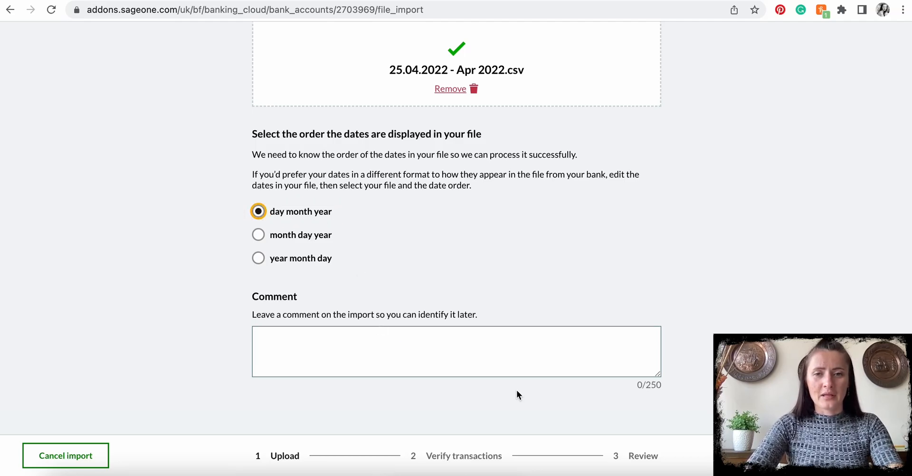
click(455, 351)
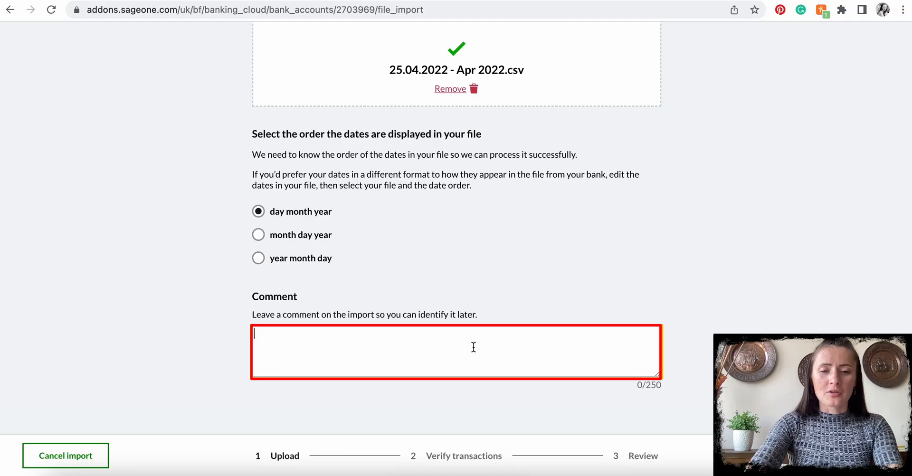
- Add the comment 'Up to 25/04/2' and upload the statement
text(Up to 2)
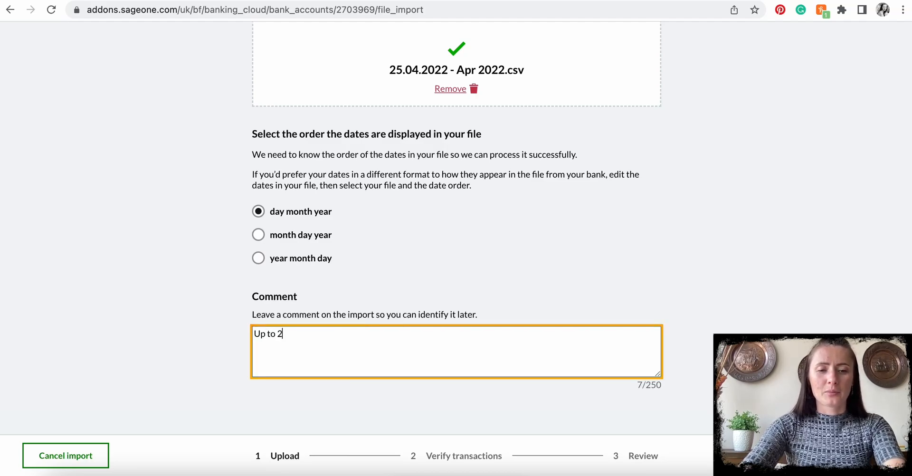
text(5/04/2)
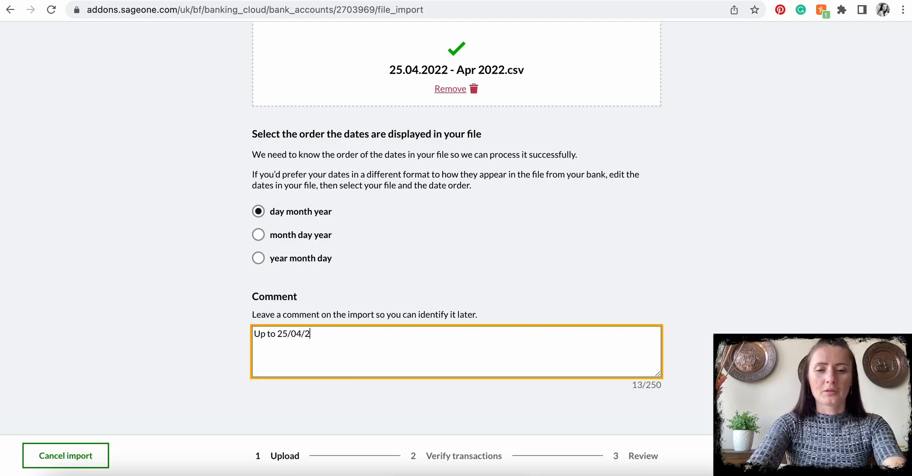
click(861, 456)
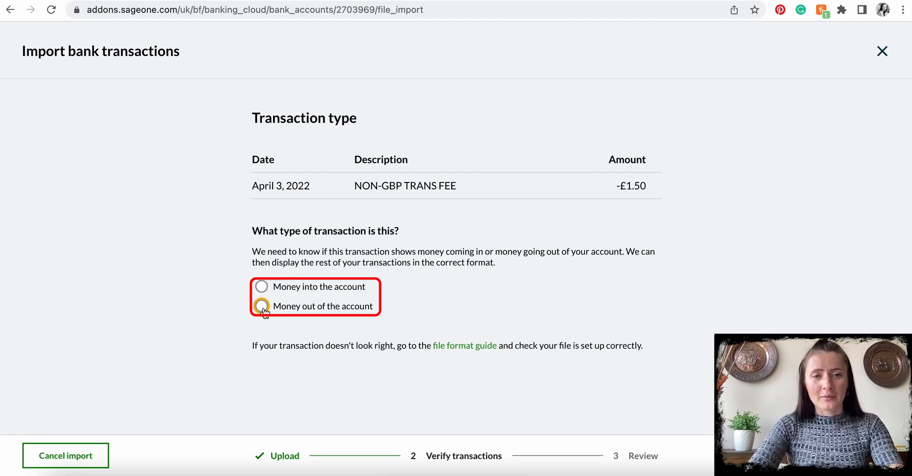
- Mark the £1.50 NON-GBP TRANS FEE sample as money out of the account
click(261, 306)
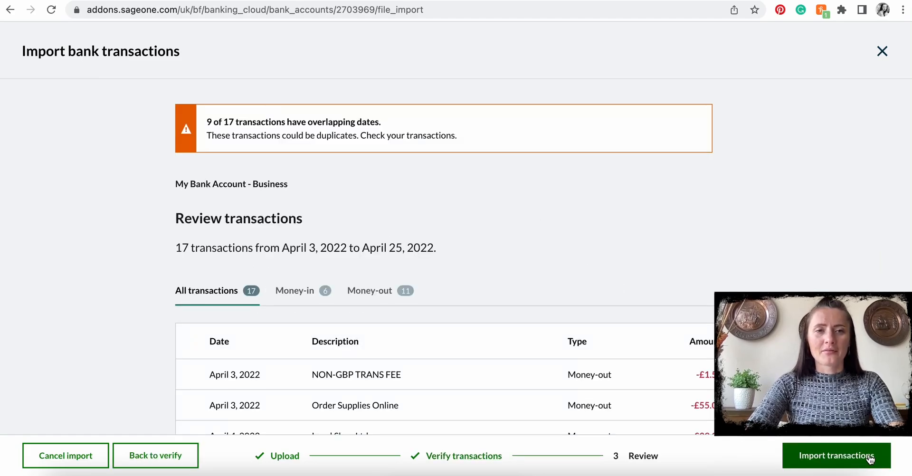
- Review the 17 listed transactions and duplicate warning, then import them
scroll(down, 3)
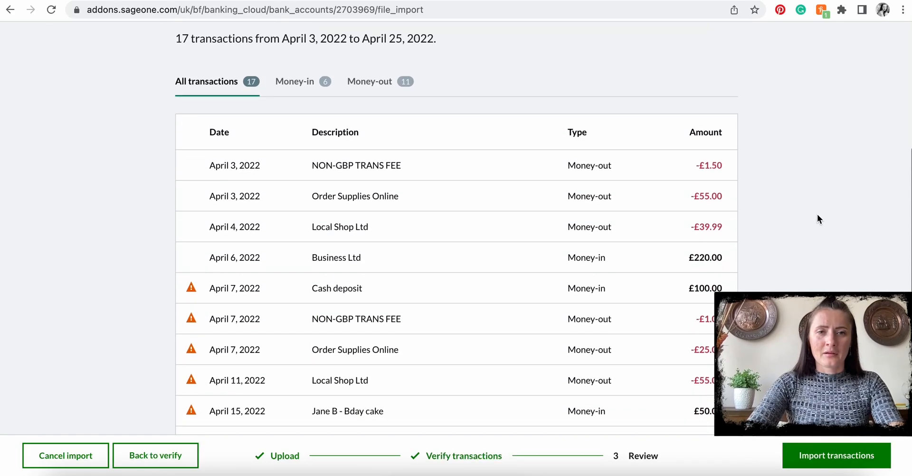
scroll(down, 3)
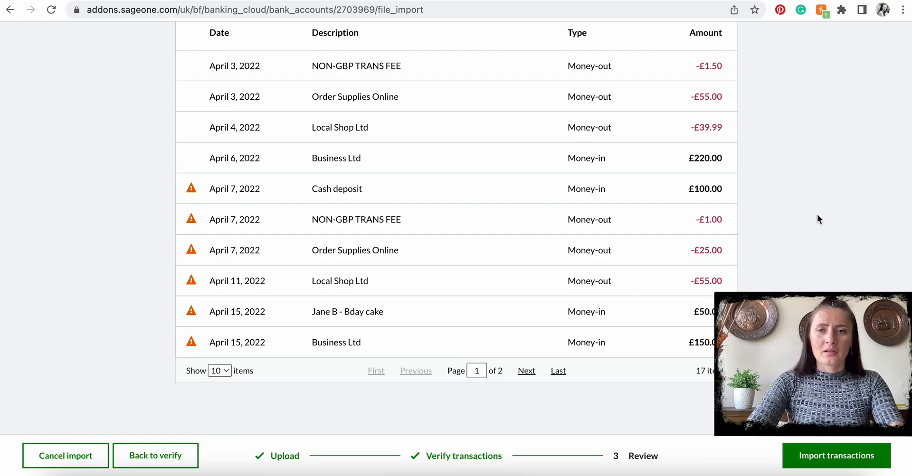
scroll(up, 3)
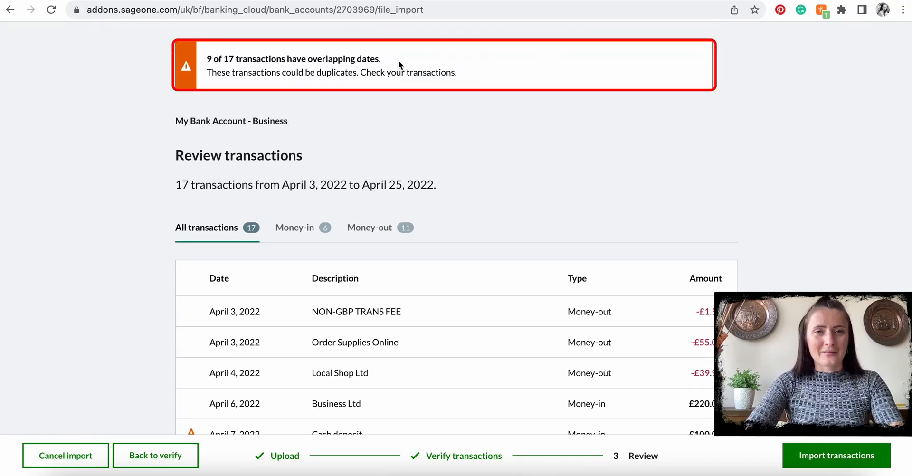
mouse_move(253, 45)
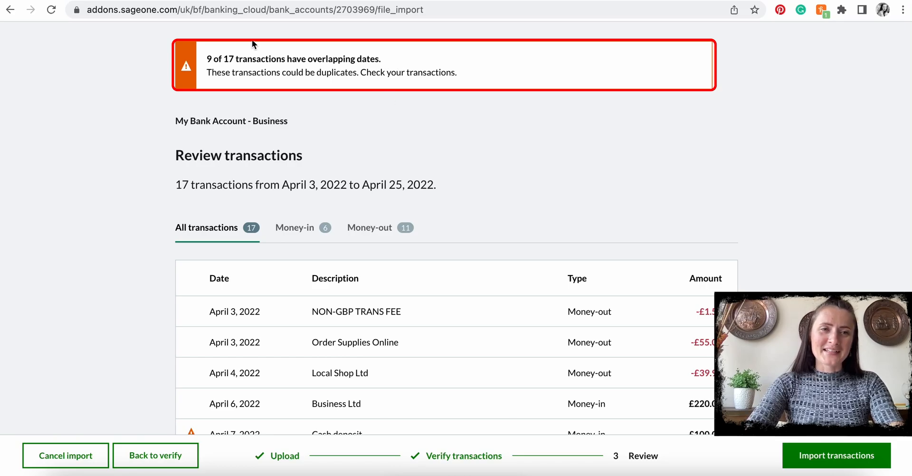
mouse_move(356, 105)
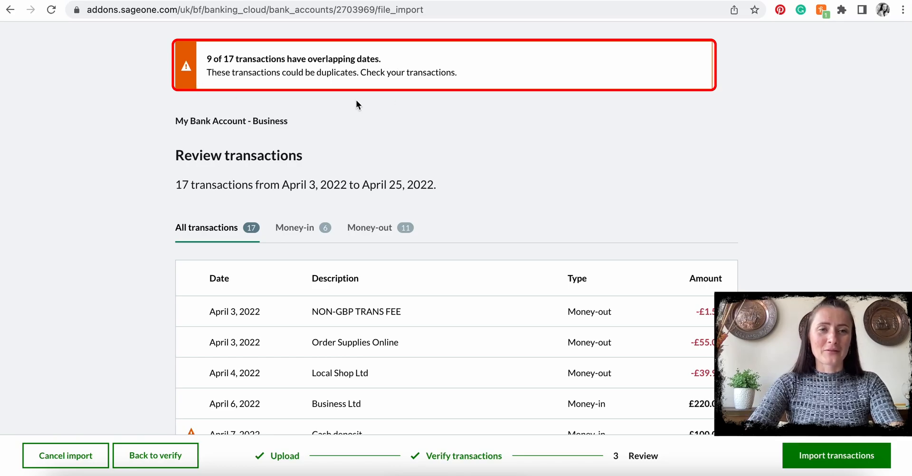
mouse_move(439, 121)
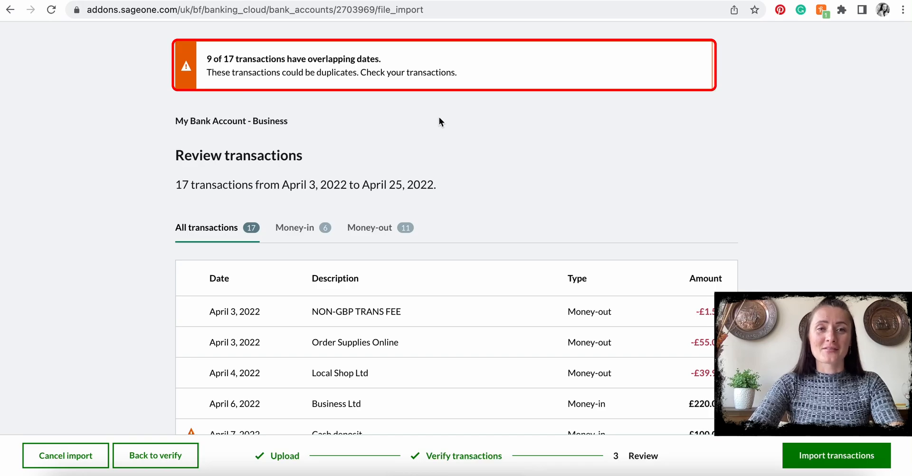
scroll(down, 3)
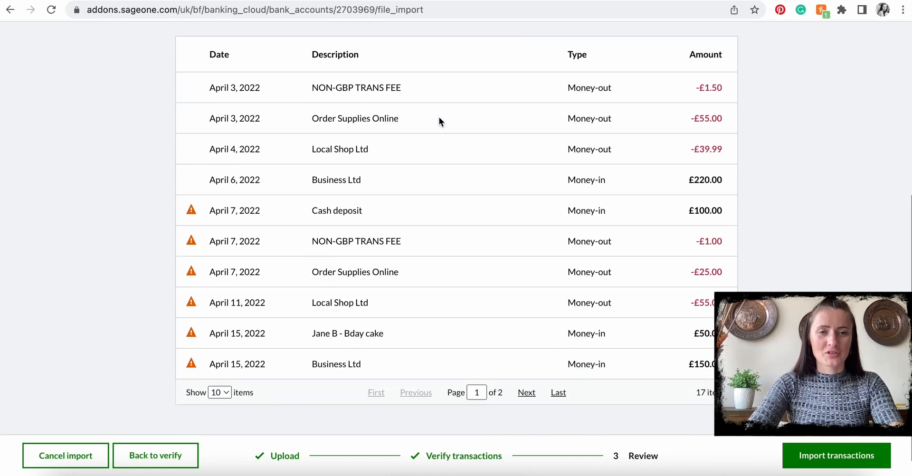
scroll(down, 3)
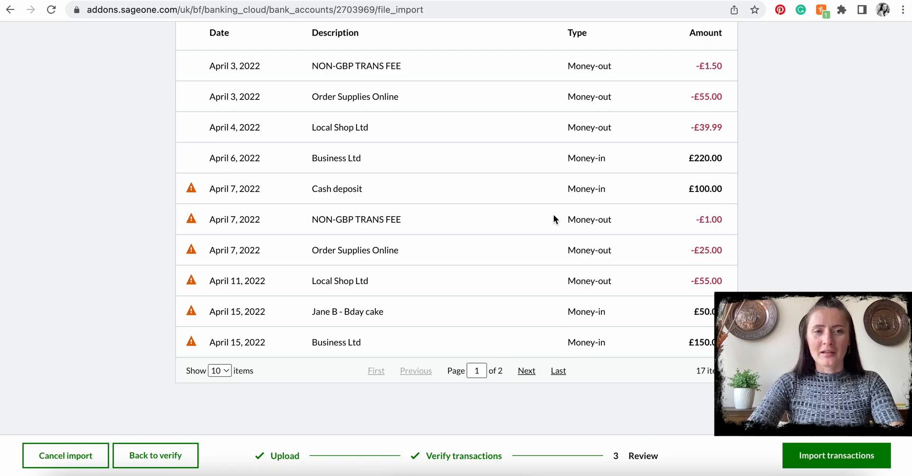
click(836, 455)
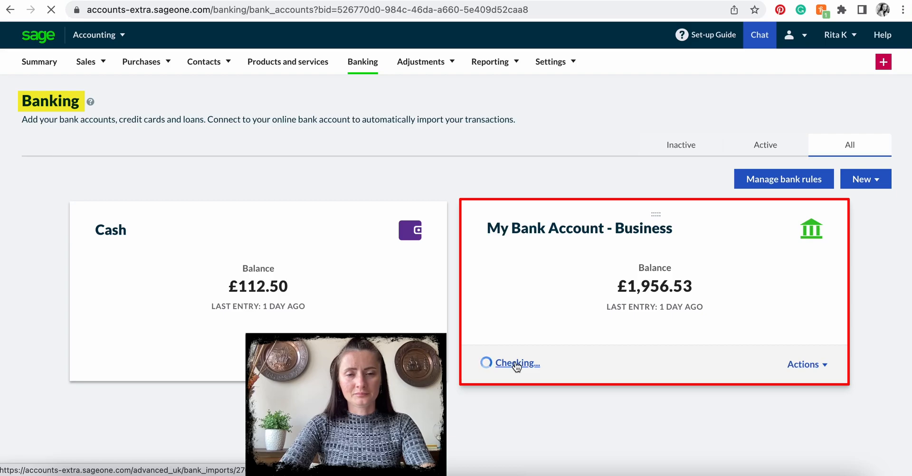
- View the business account's 17 incoming transactions, then go back to Banking
click(517, 363)
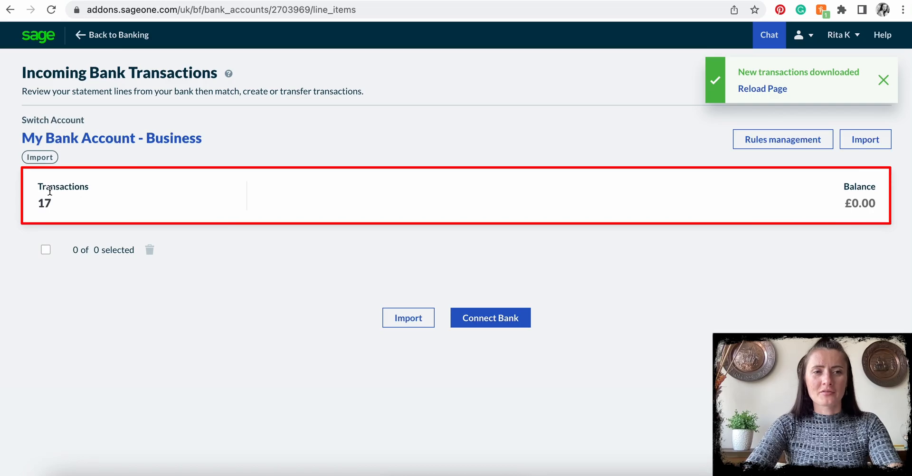
mouse_move(118, 35)
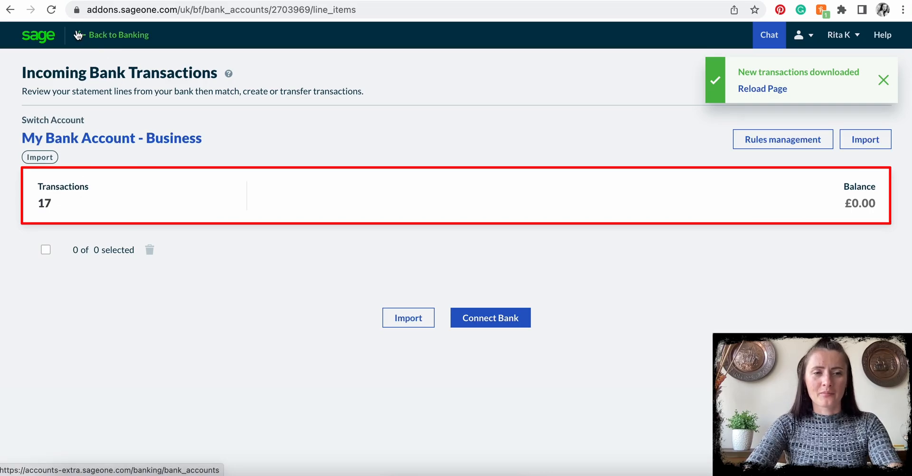
click(119, 35)
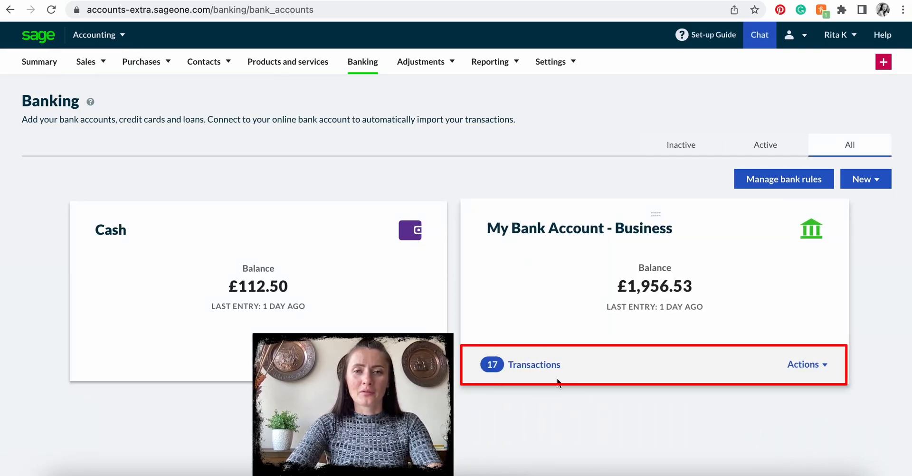
mouse_move(600, 384)
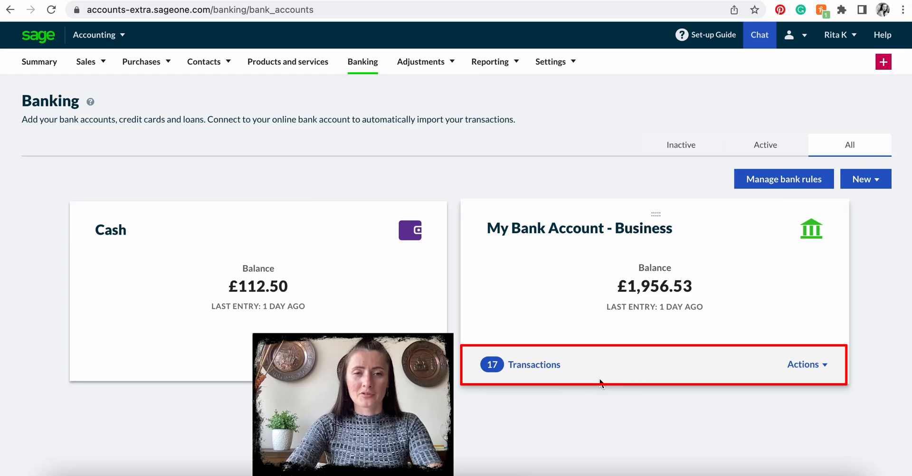
mouse_move(660, 416)
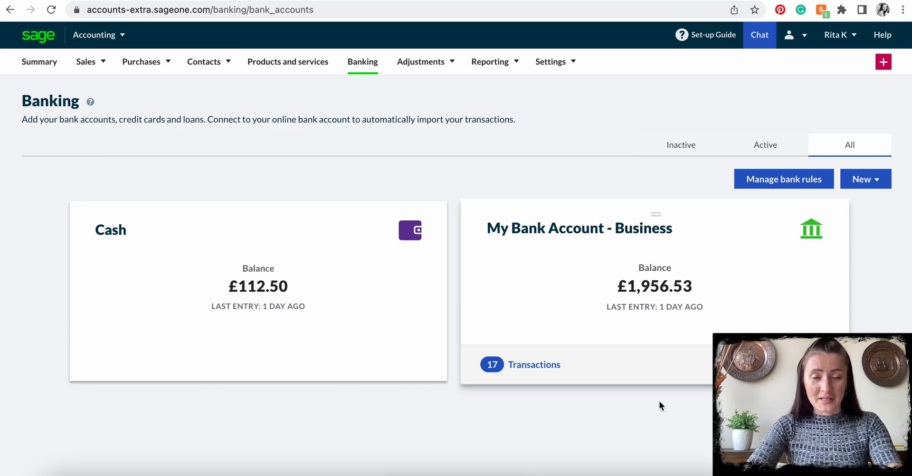
mouse_move(564, 348)
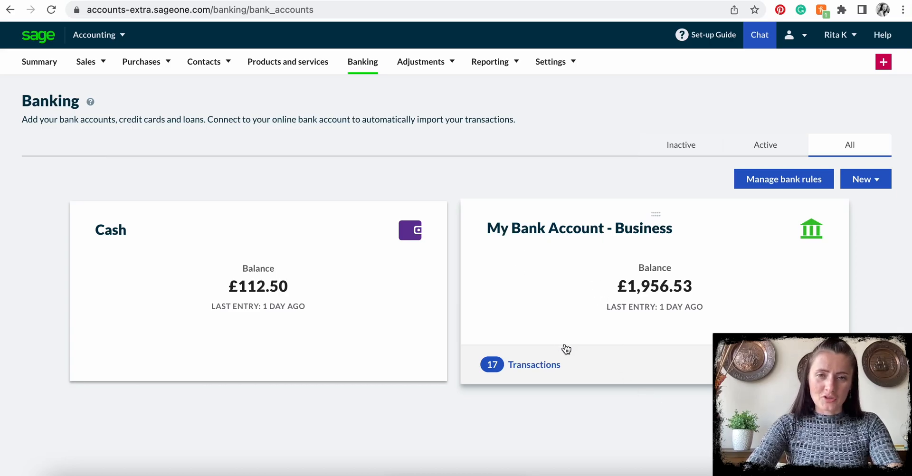
mouse_move(566, 360)
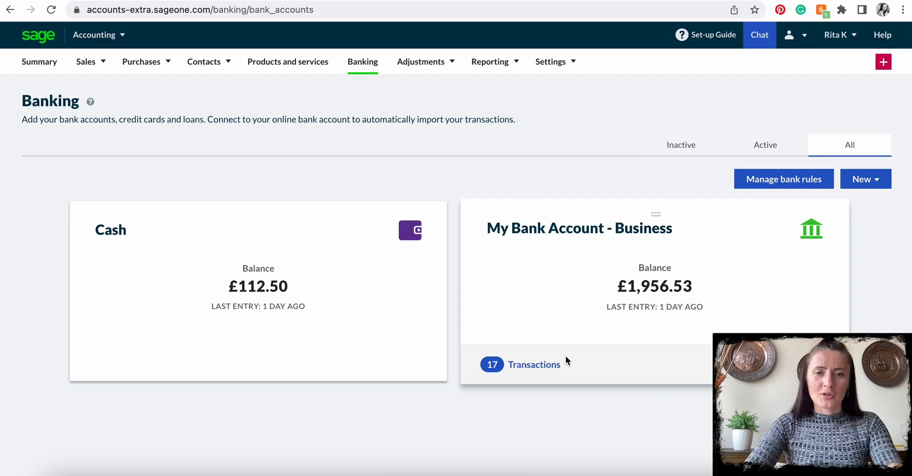
mouse_move(653, 360)
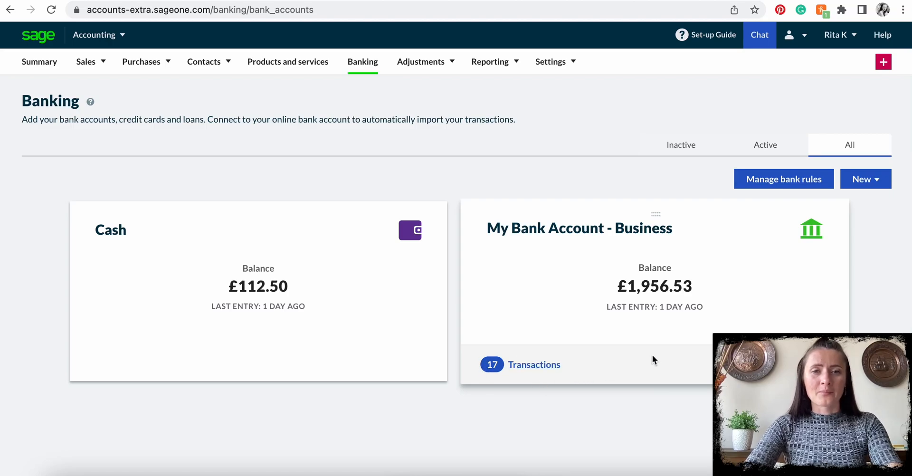